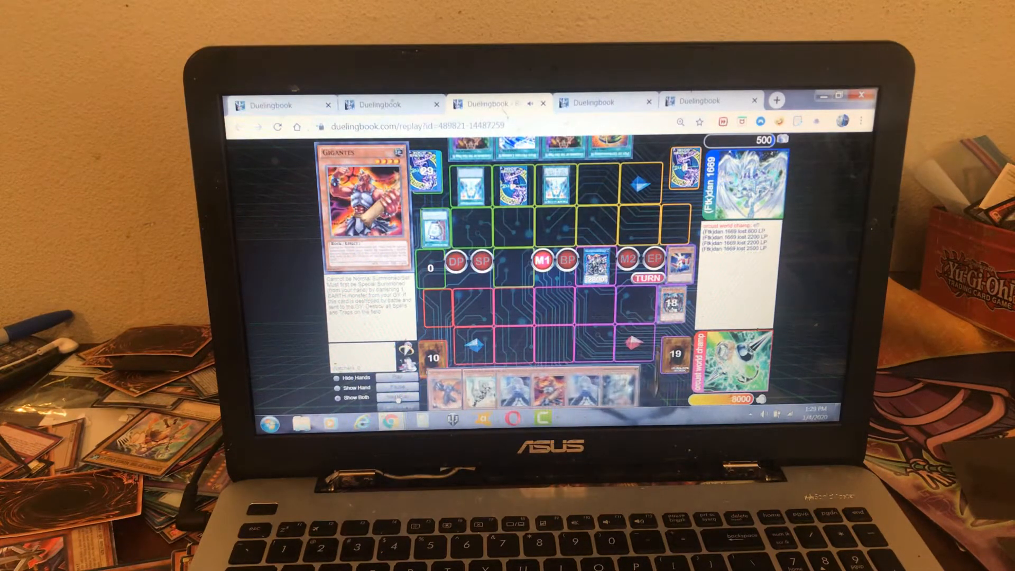
- Watch the replay to its end, where the opponent concedes and orcust world champ wins
left_click(723, 349)
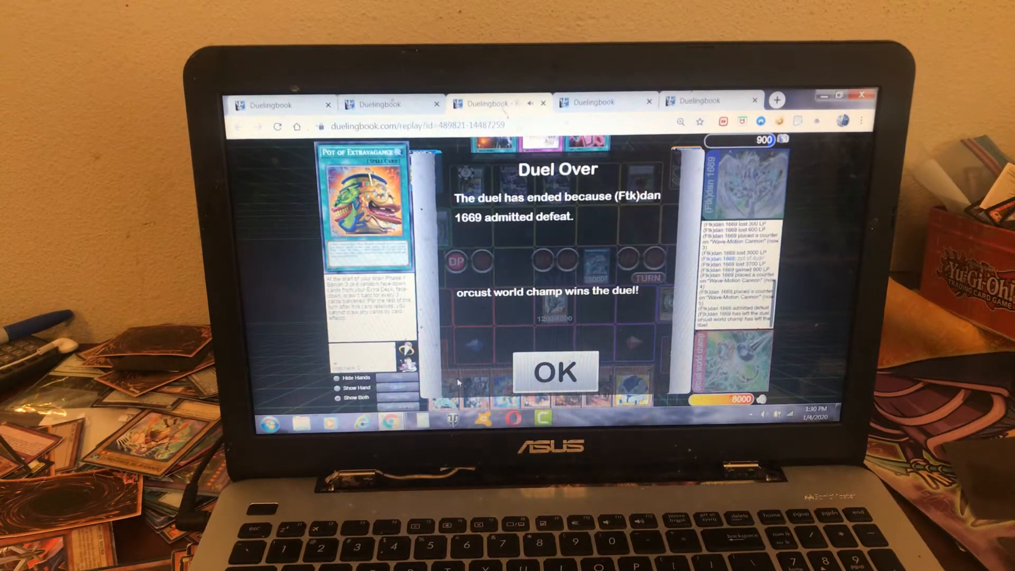
- Confirm the Duel Over dialog to close the replay and reach the Main Menu
left_click(556, 372)
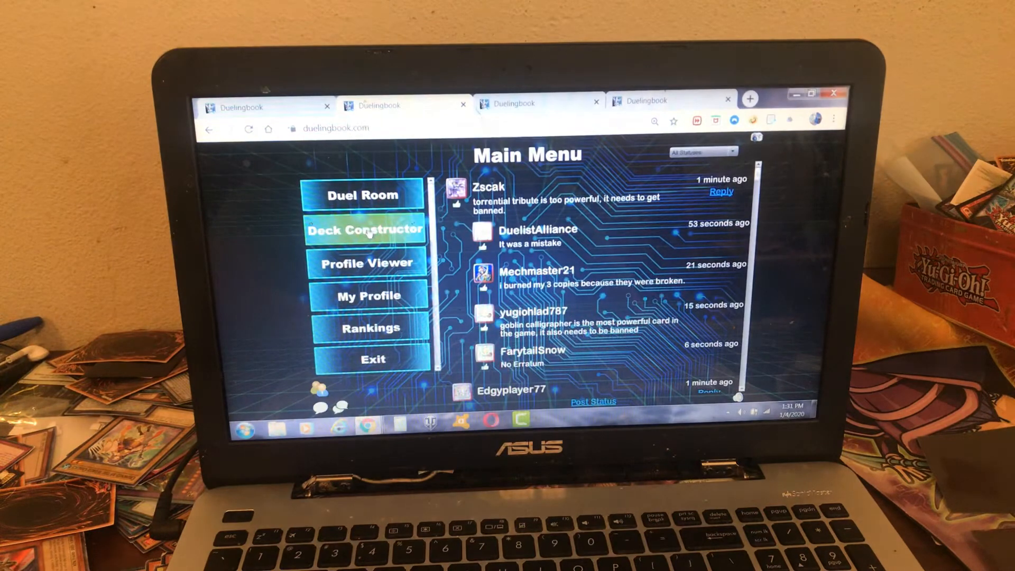
- Open the Deck Constructor showing the saved deck's main, side and extra sections
left_click(364, 231)
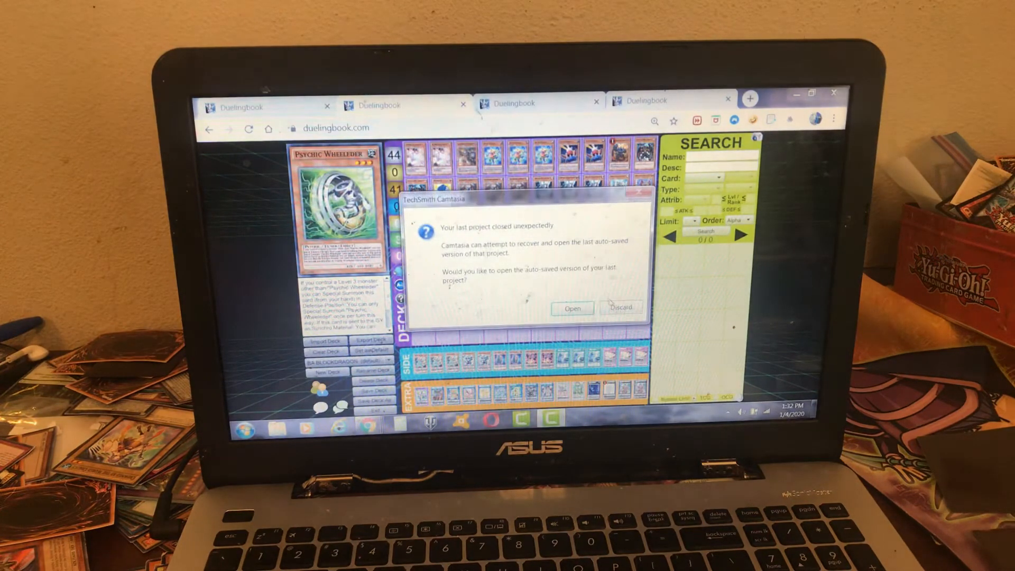
- Discard Camtasia's project recovery and bring up its taskbar menu for closing
left_click(620, 308)
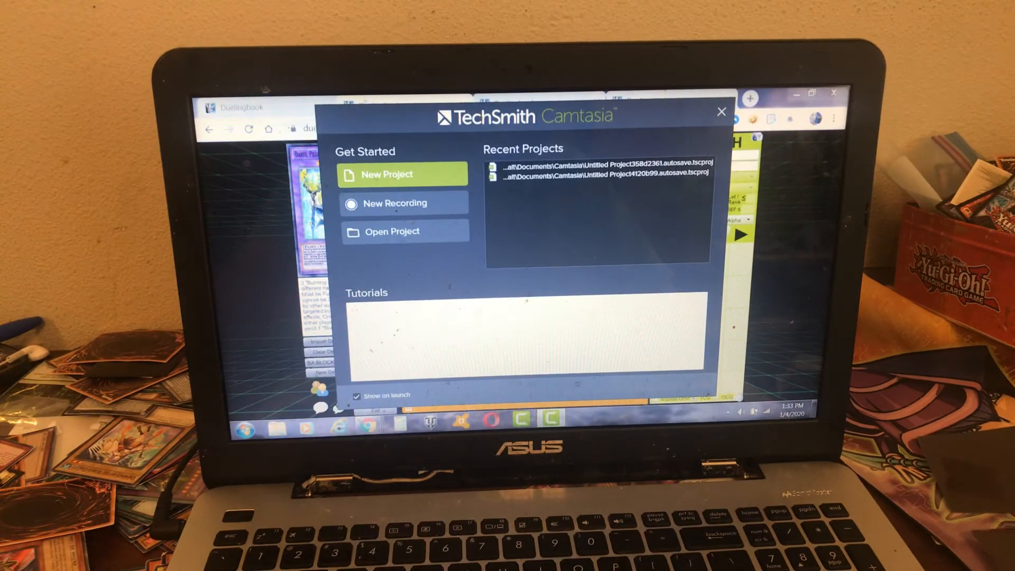
right_click(546, 416)
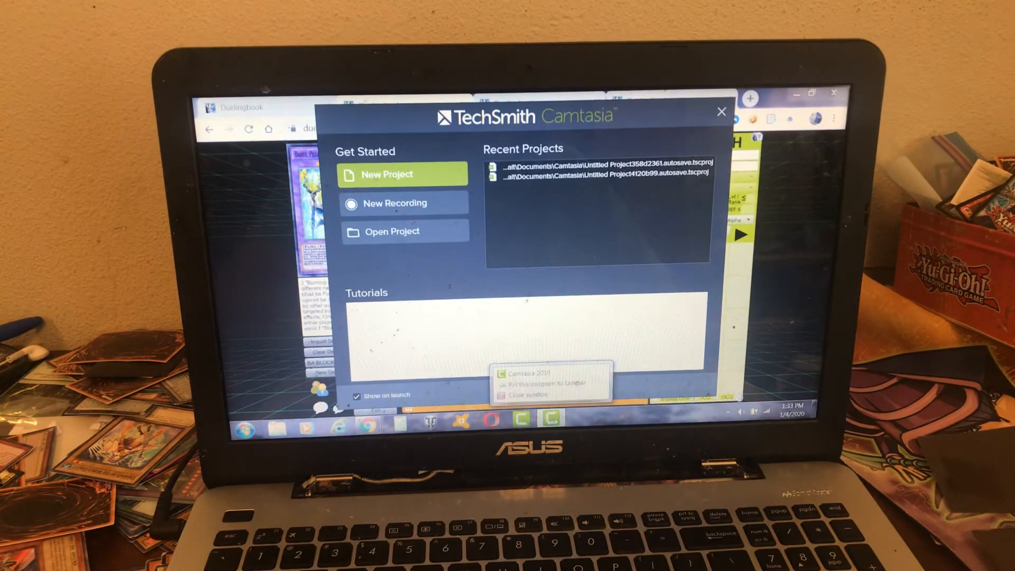